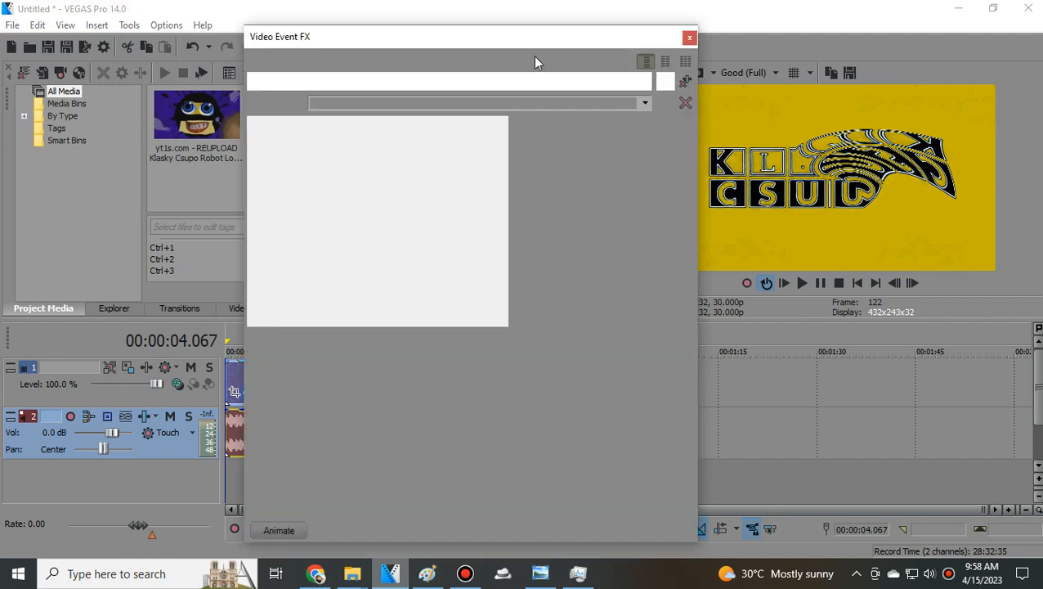
Inspect the Mirror effect, then the first Swirl (Maximum Swirl, Clockwise at -0.100).
left_click(336, 81)
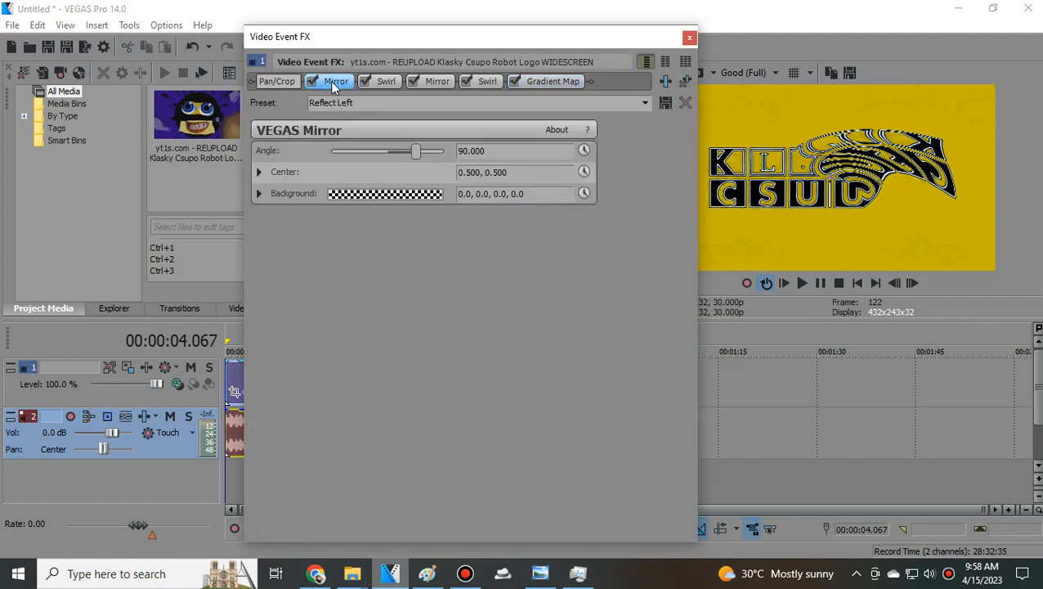
left_click(386, 81)
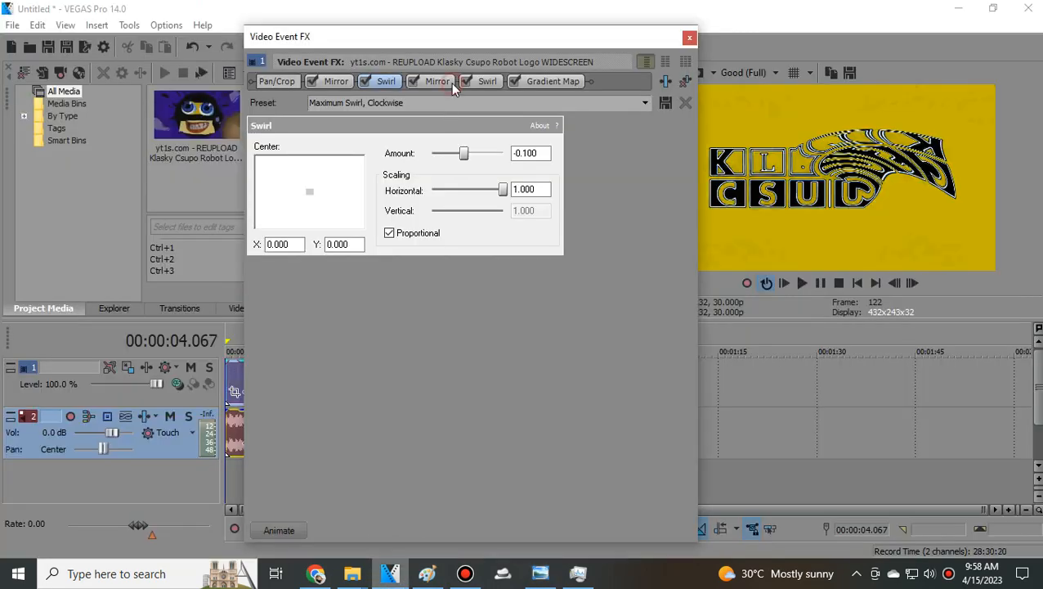
Step through the second Swirl and Gradient Map (Edith preset), then open the audio effects chain.
left_click(487, 81)
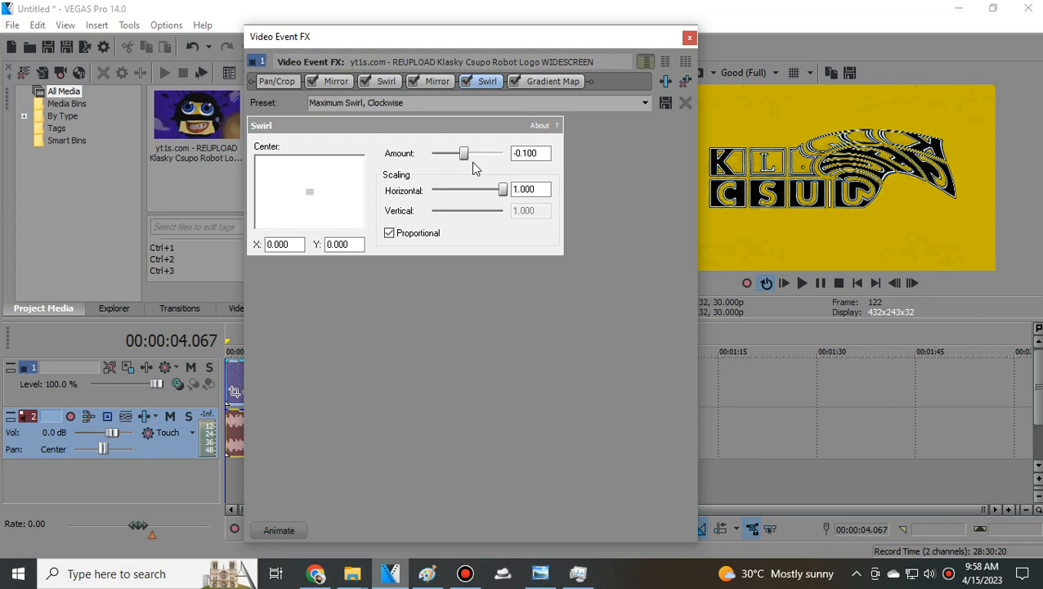
left_click(552, 81)
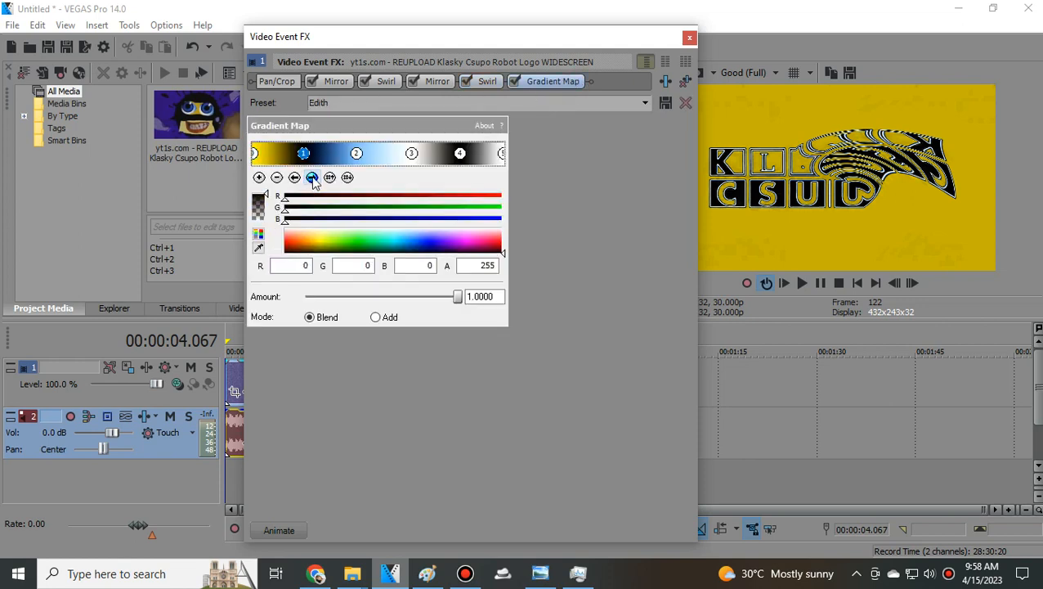
left_click(356, 154)
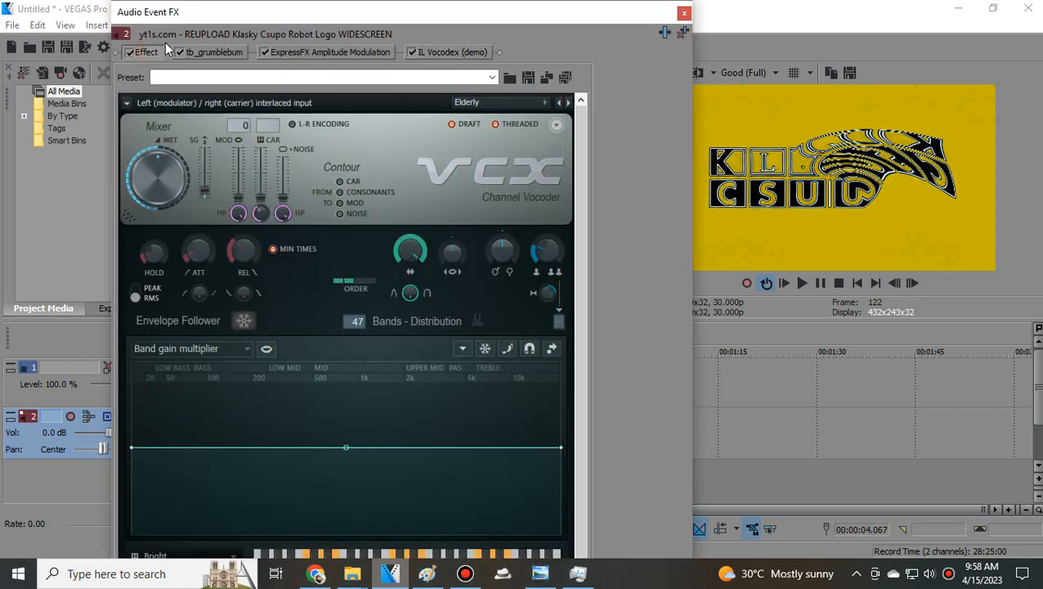
View tb_grumblebum, Amplitude Modulation at 3,000 Hz, then the IL Vocodex vocoder settings.
left_click(214, 52)
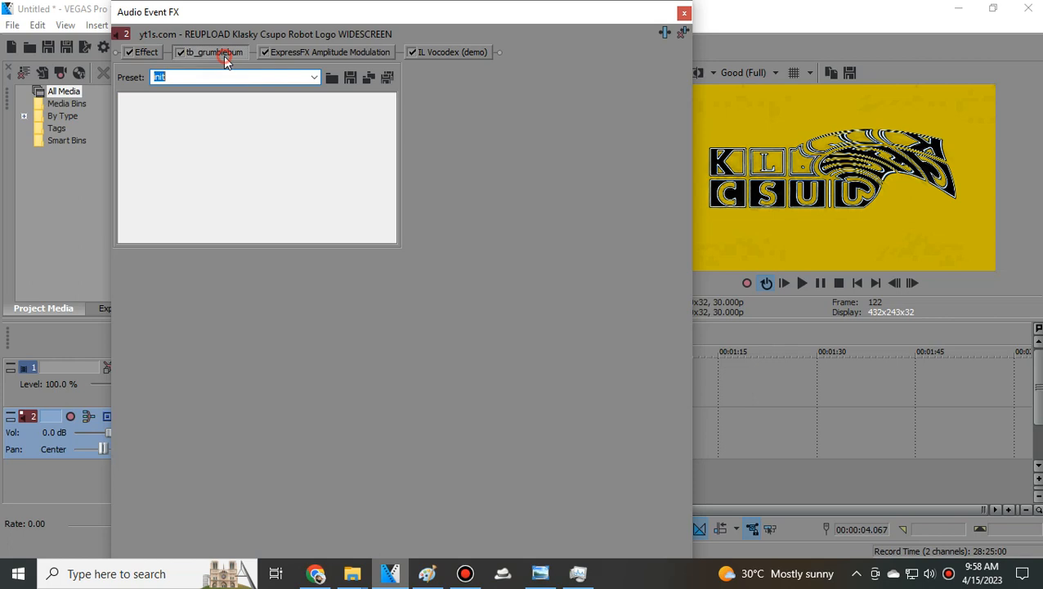
left_click(328, 51)
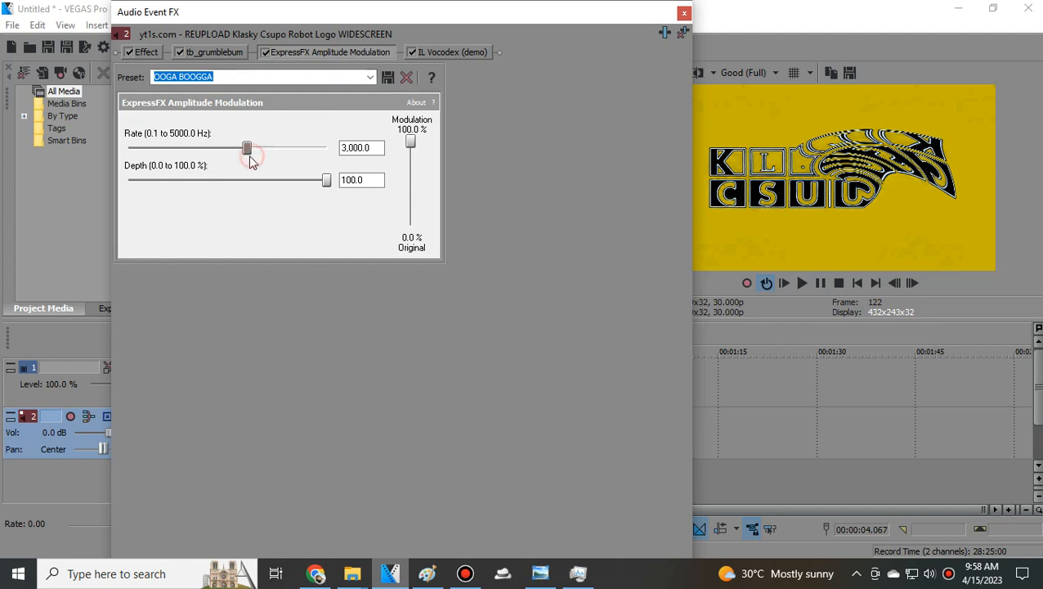
left_click(450, 51)
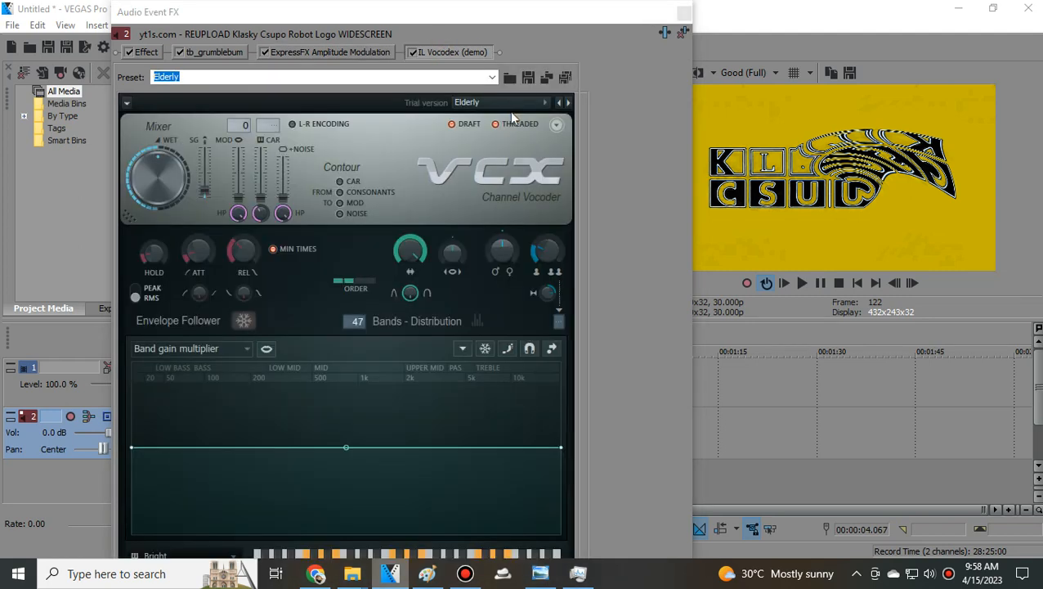